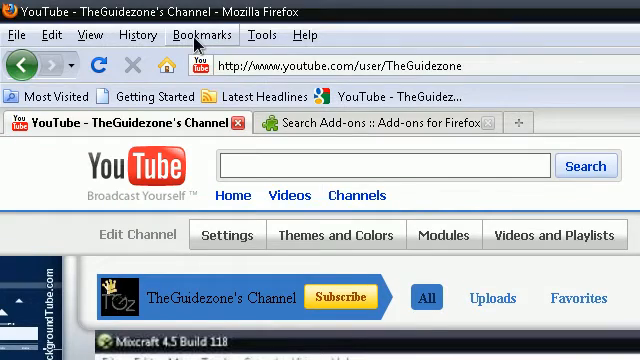
Open the Add-ons manager from the Tools menu
left_click(264, 35)
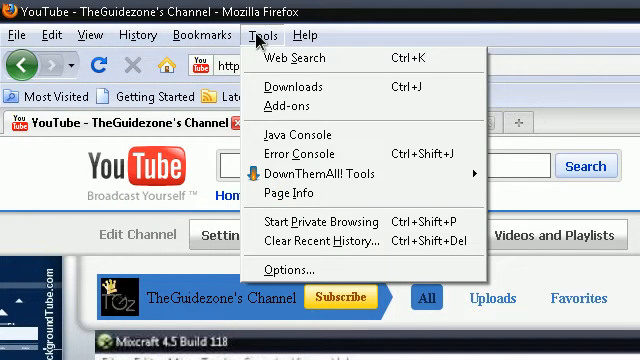
mouse_move(345, 154)
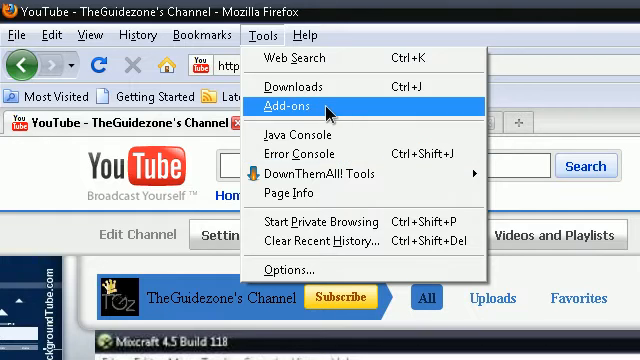
left_click(289, 104)
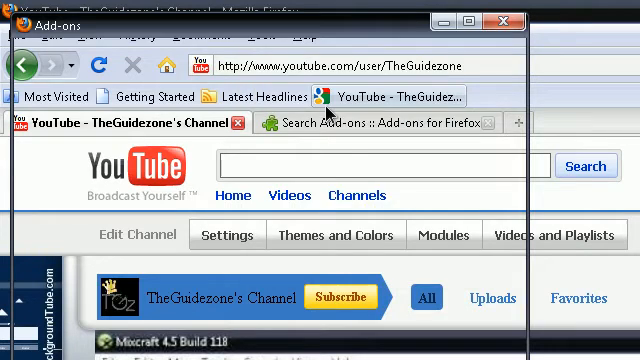
Search Get Add-ons for "down them all"
left_click(375, 123)
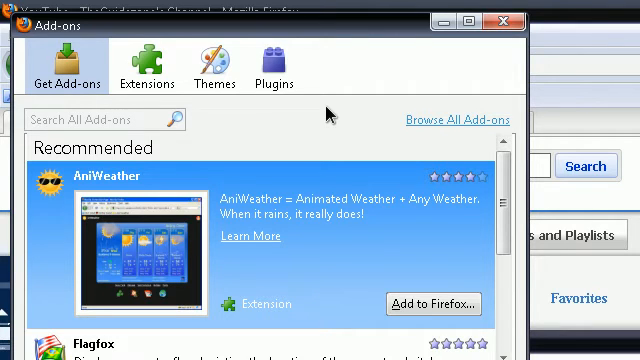
left_click(100, 120)
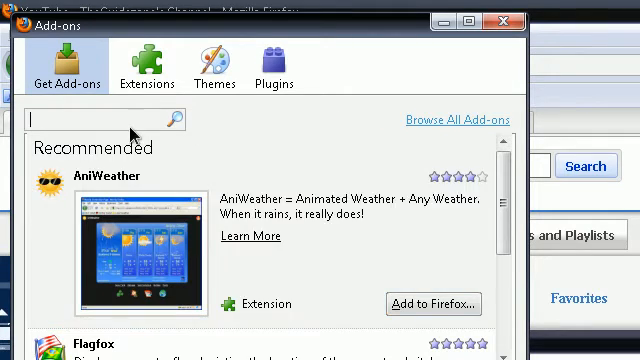
type("d")
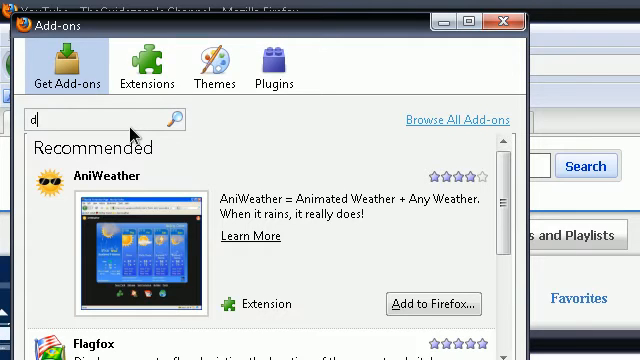
type("own them")
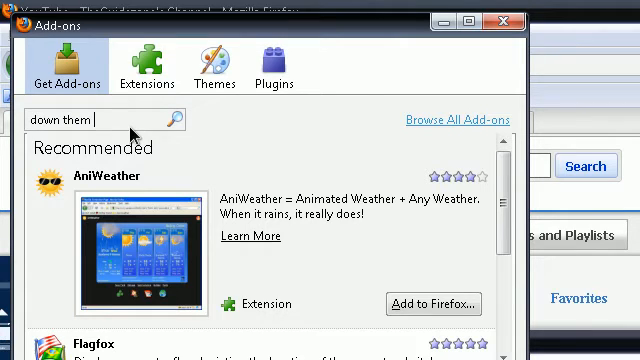
type("all")
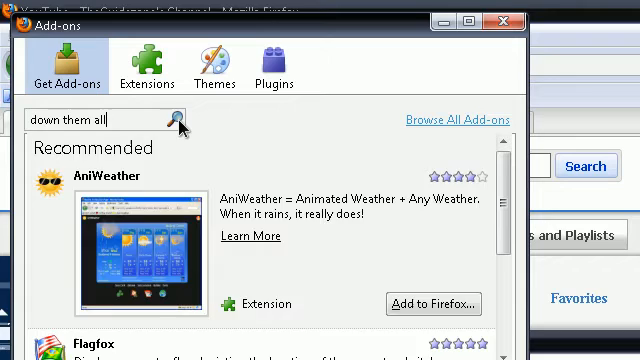
left_click(175, 119)
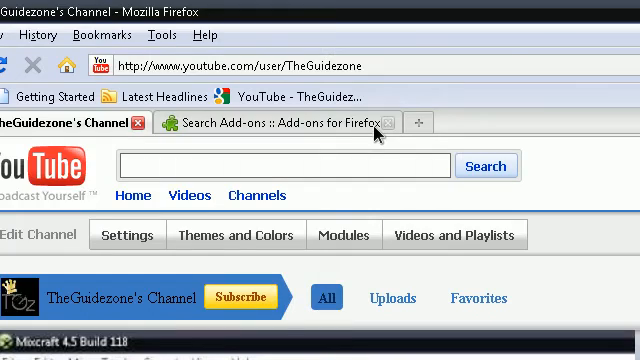
Switch to the Search Add-ons tab and scroll to the DownThemAll! entry
left_click(265, 122)
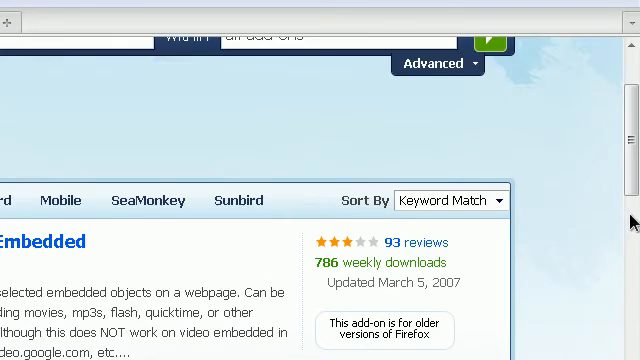
scroll("down", 3)
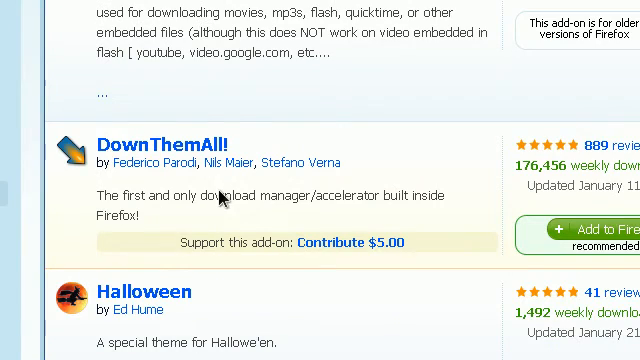
scroll("right", 3)
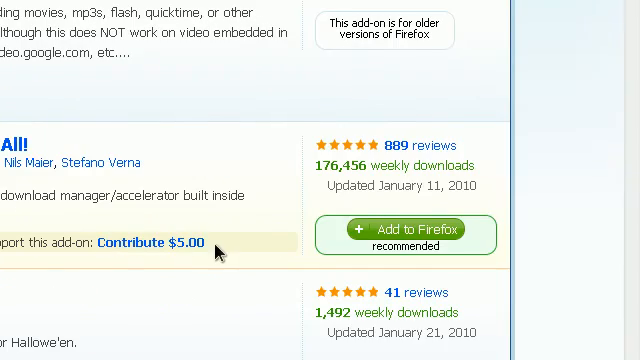
scroll("up", 3)
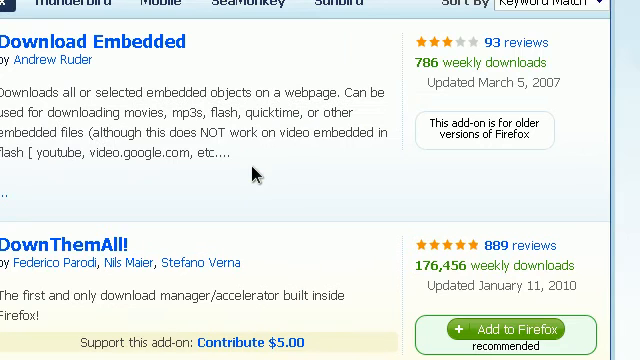